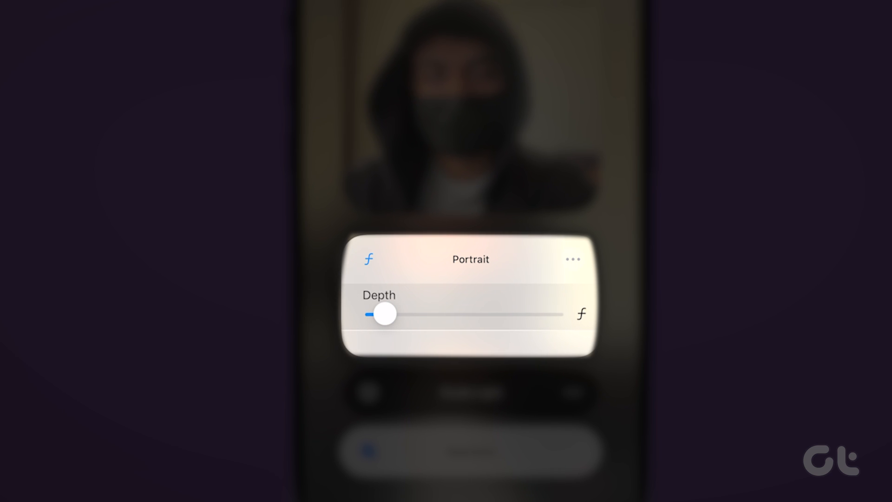
- Lower the Portrait blur depth and Studio Light intensity sliders in Video Effects
drag(387, 314, 376, 314)
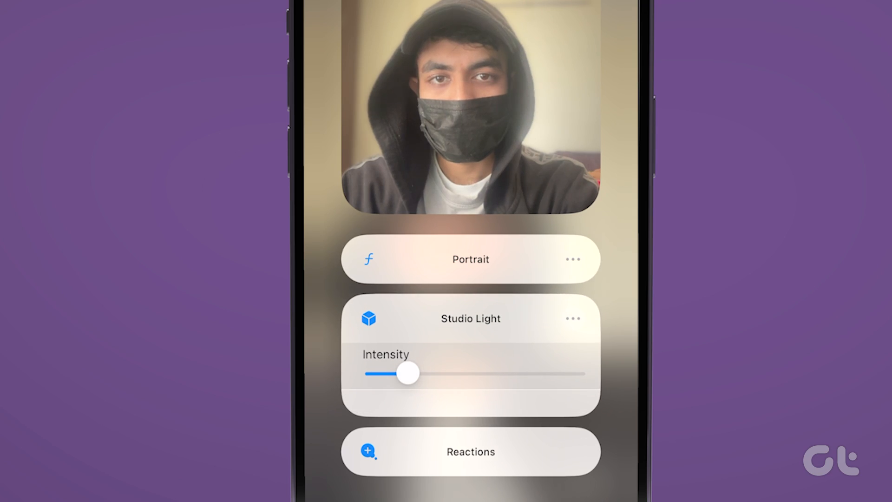
drag(406, 373, 574, 373)
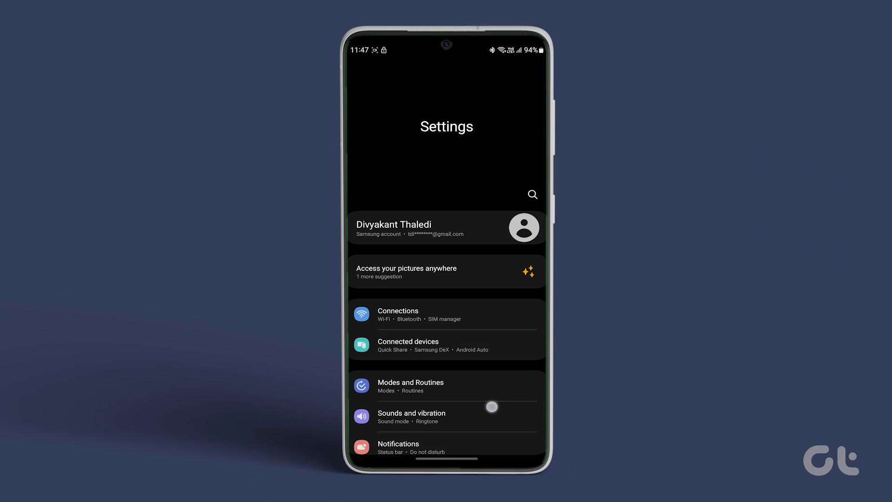
- Go through Advanced features to Video call effects and view its supported apps list
scroll(down, 3)
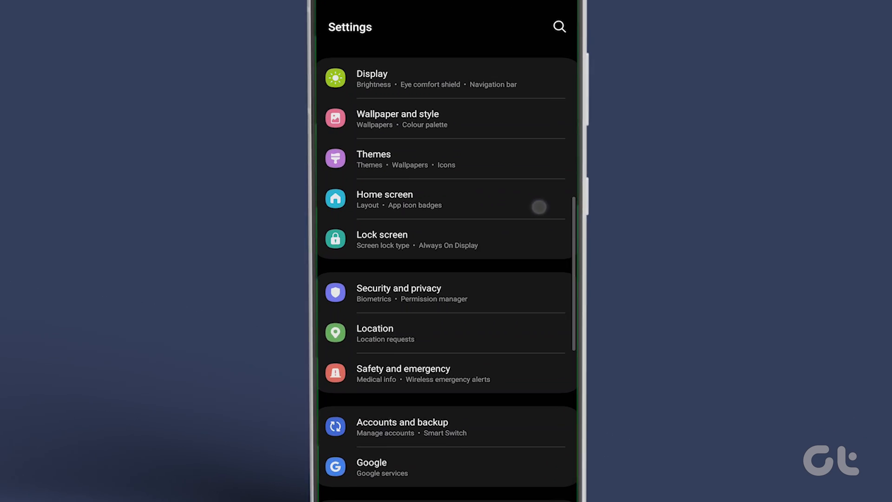
scroll(down, 3)
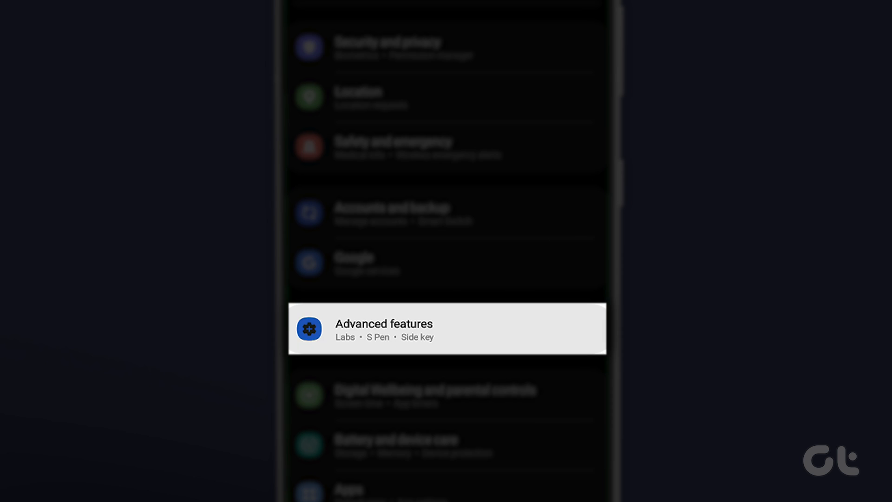
click(384, 328)
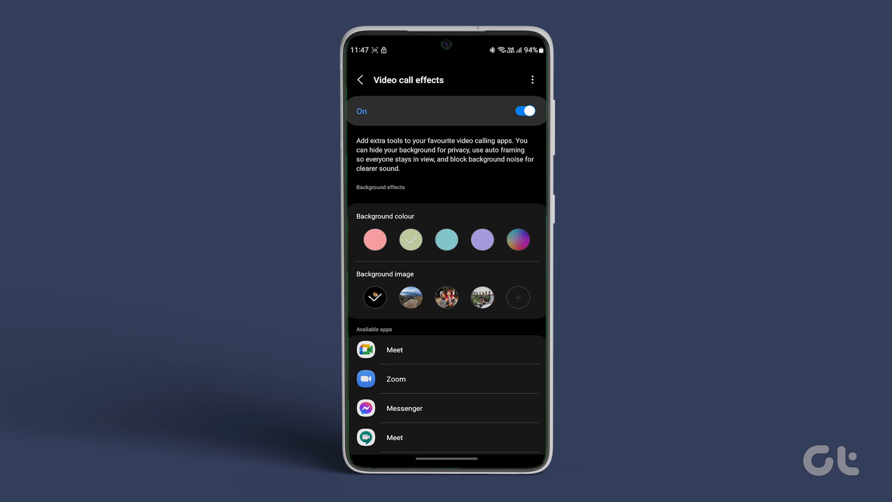
scroll(down, 3)
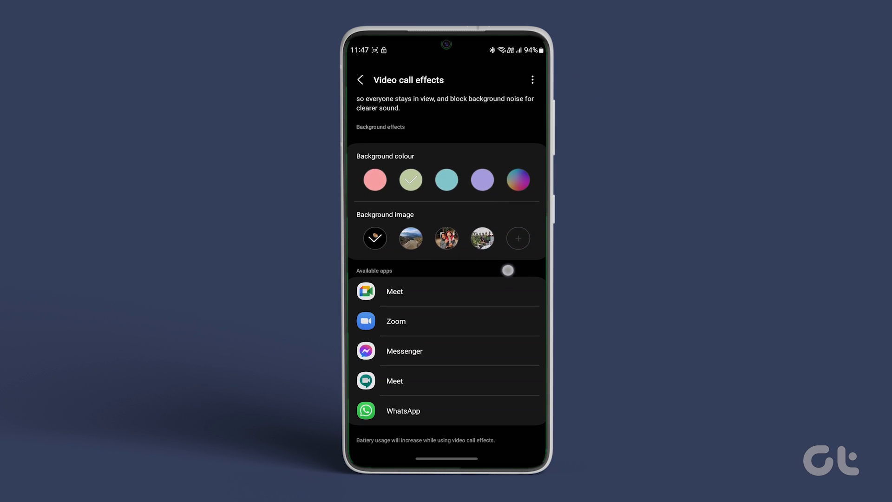